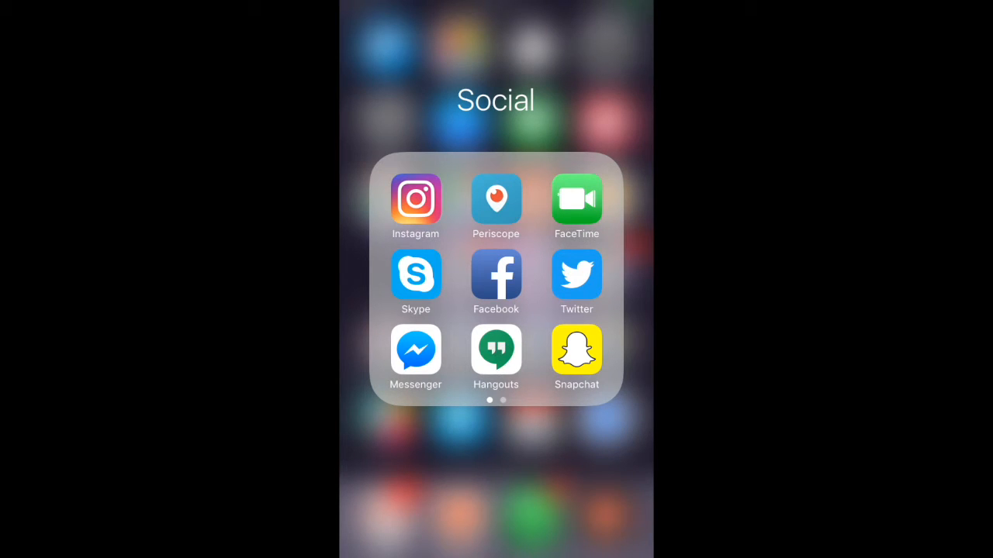
Step: Open Periscope's Producer settings through People, your profile and Settings
left_click(496, 198)
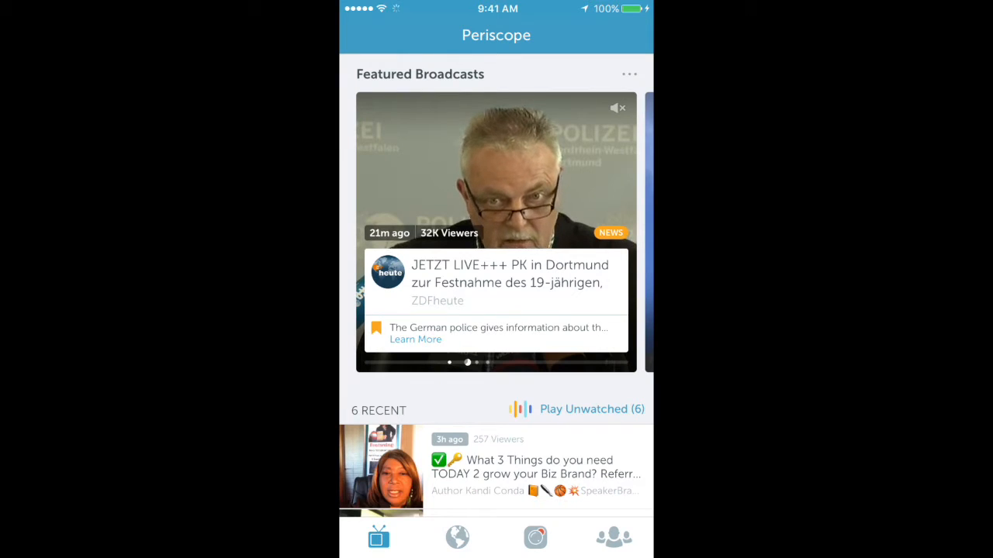
left_click(614, 537)
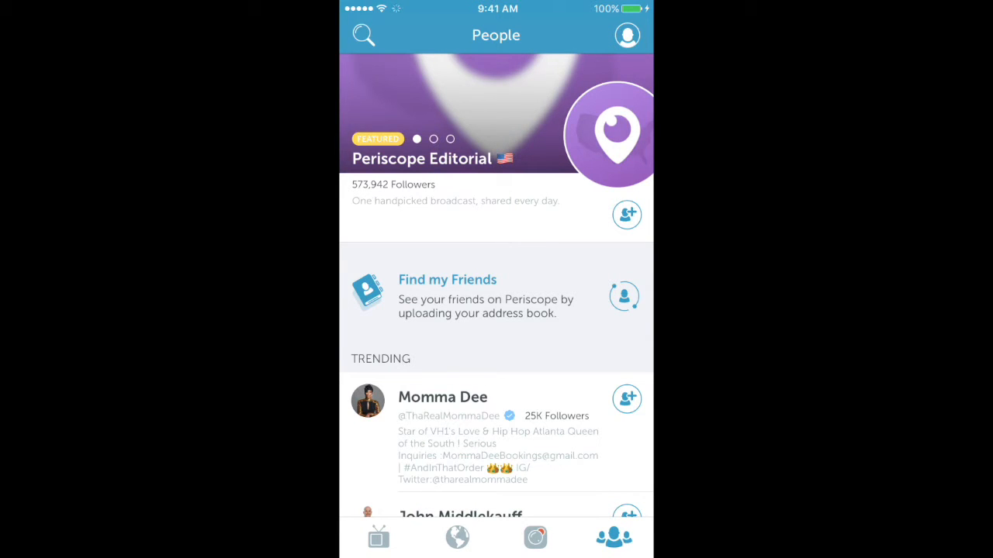
left_click(626, 35)
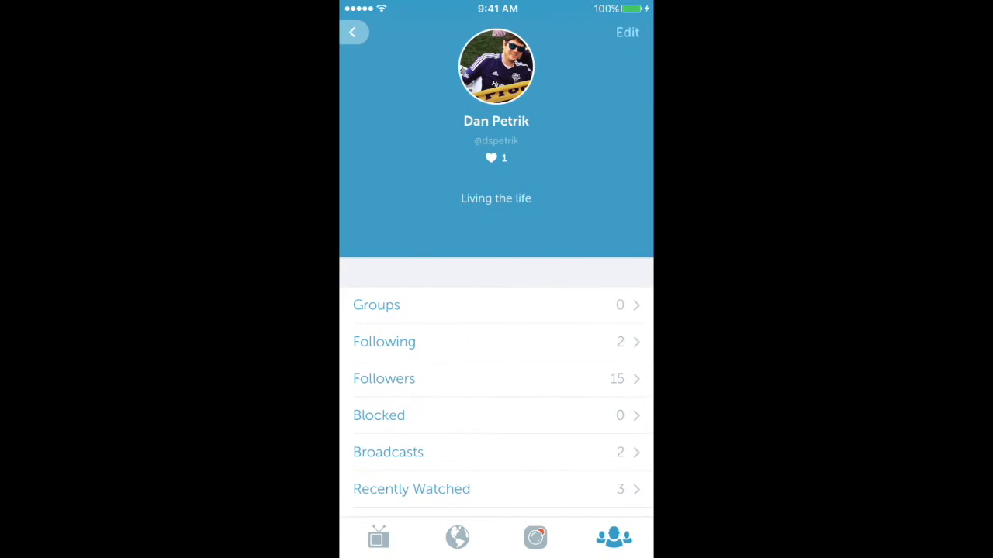
scroll("down", 3)
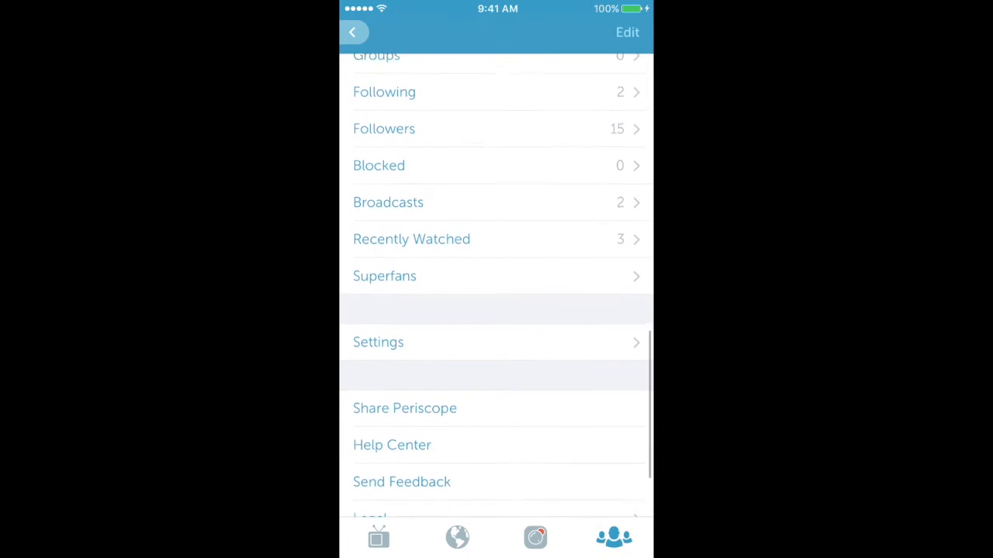
left_click(378, 342)
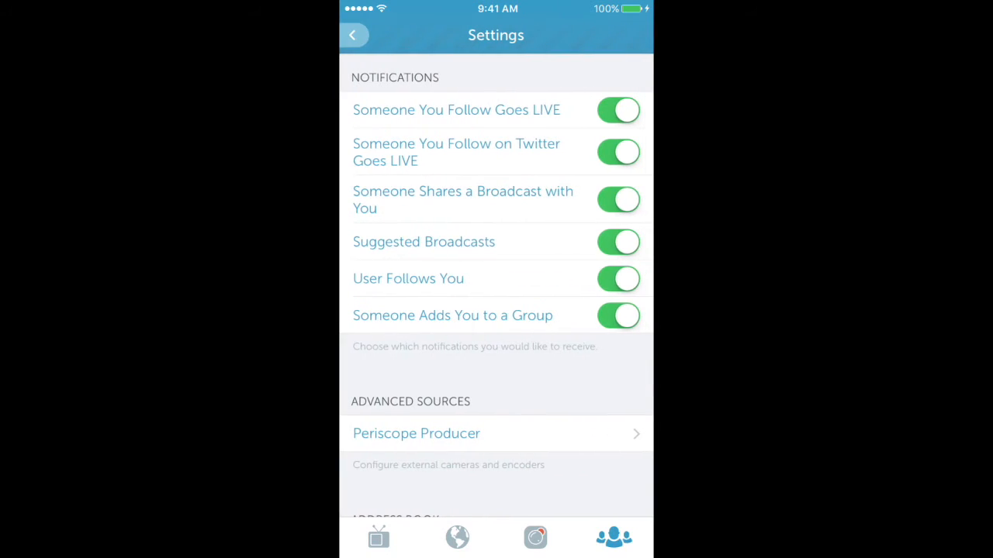
scroll("down", 3)
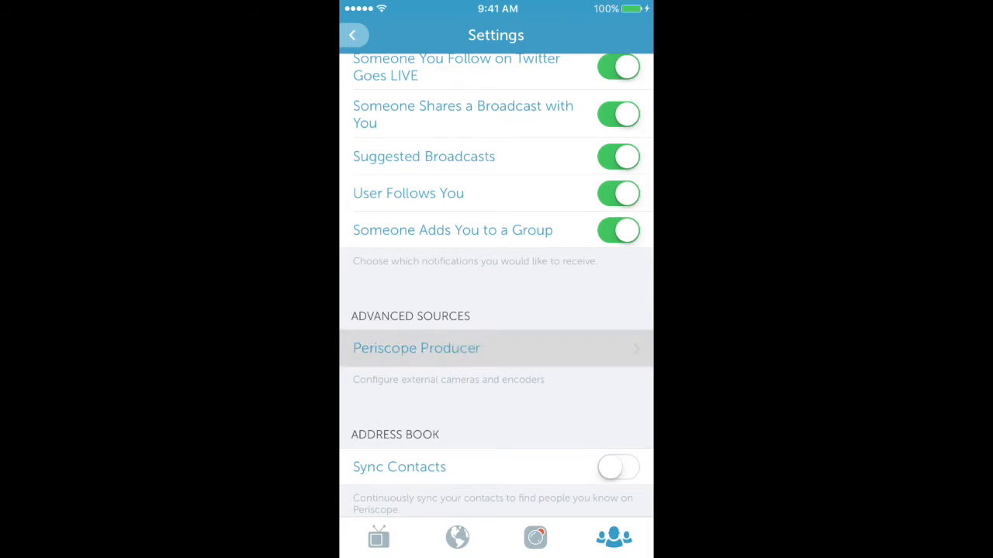
left_click(416, 347)
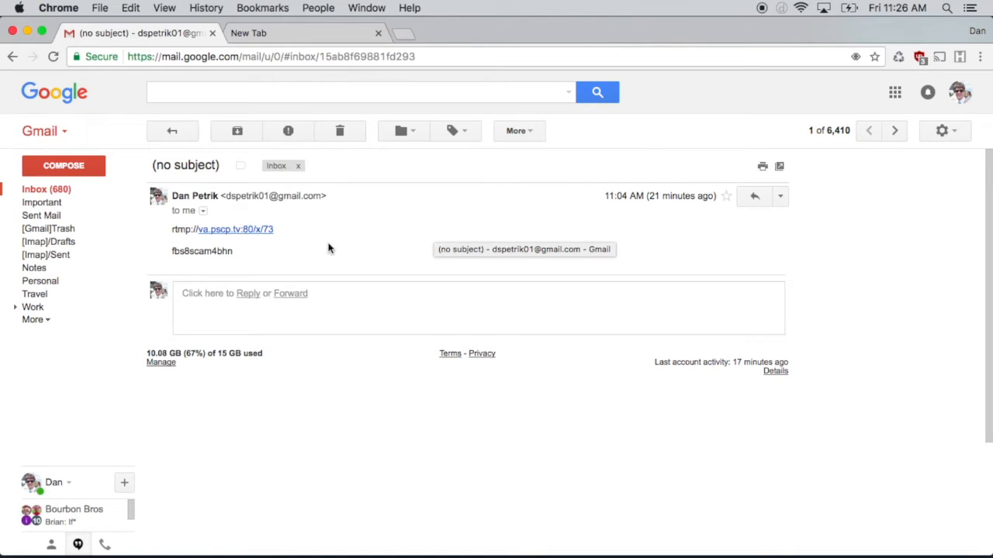
mouse_move(268, 254)
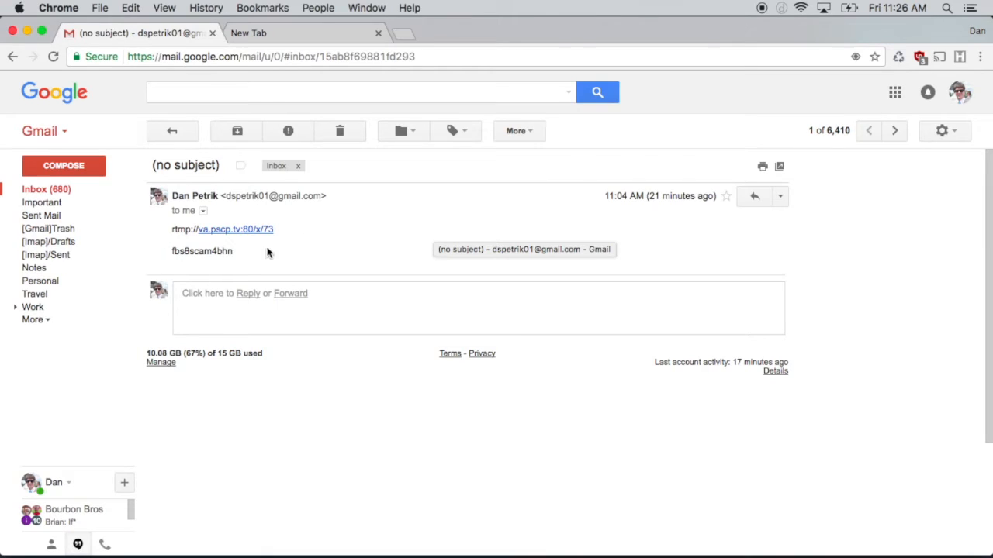
mouse_move(217, 243)
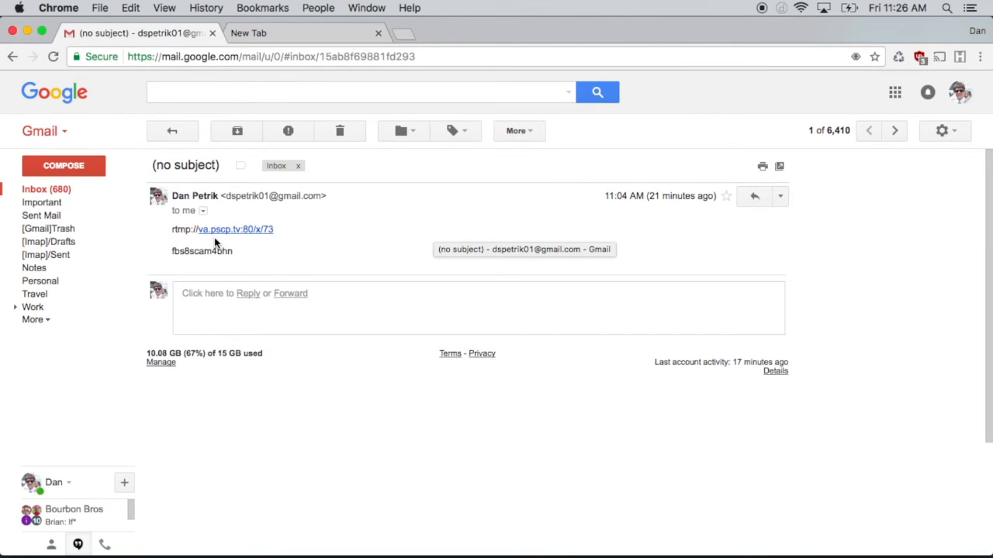
Step: Open switcherstudio.com in a new Chrome tab and go to its Login page
left_click(306, 33)
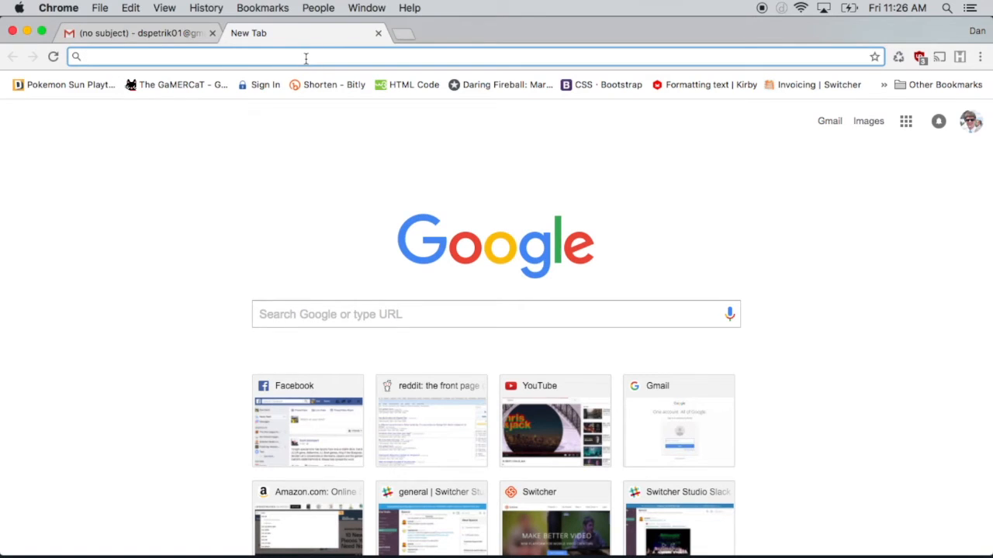
type("switcherstudio.slack.com/messages/general/")
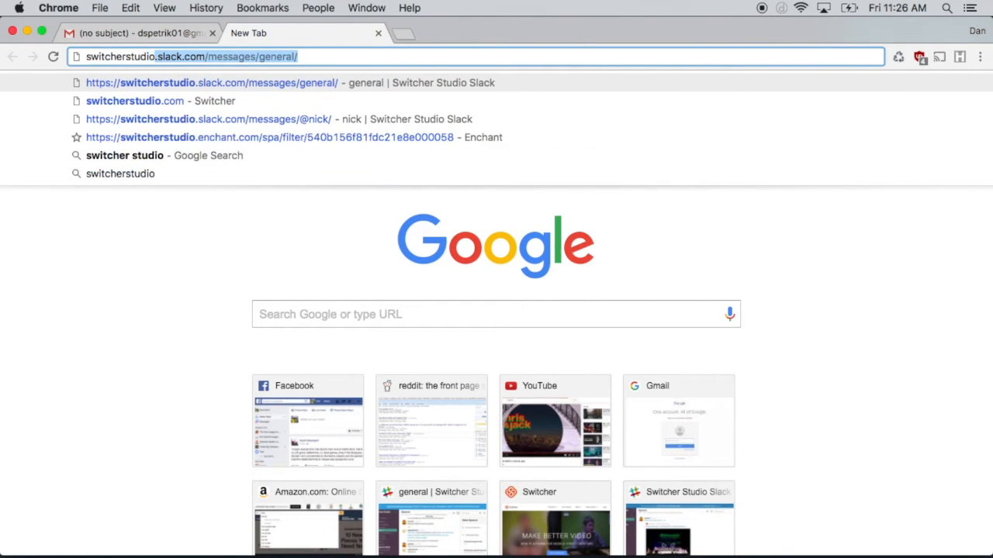
left_click(134, 101)
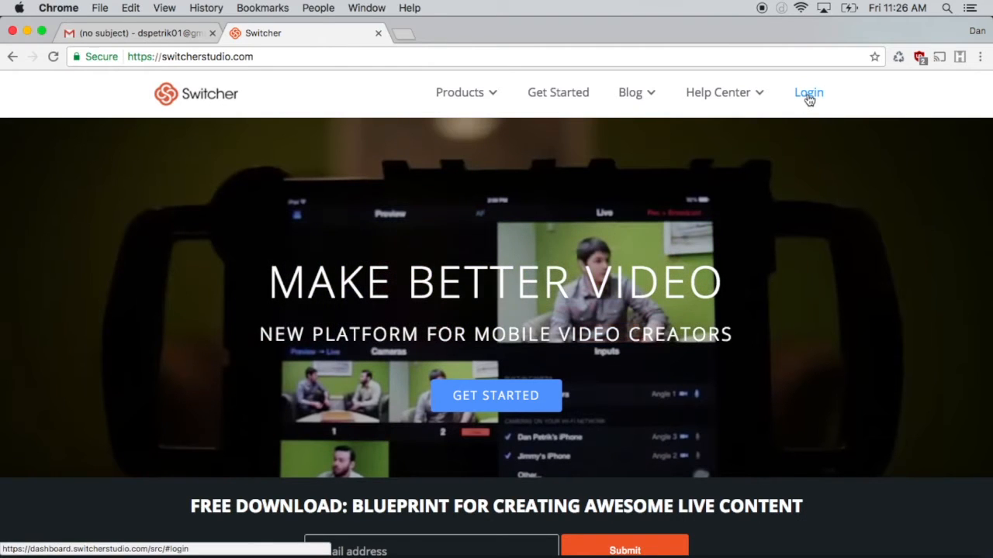
left_click(807, 93)
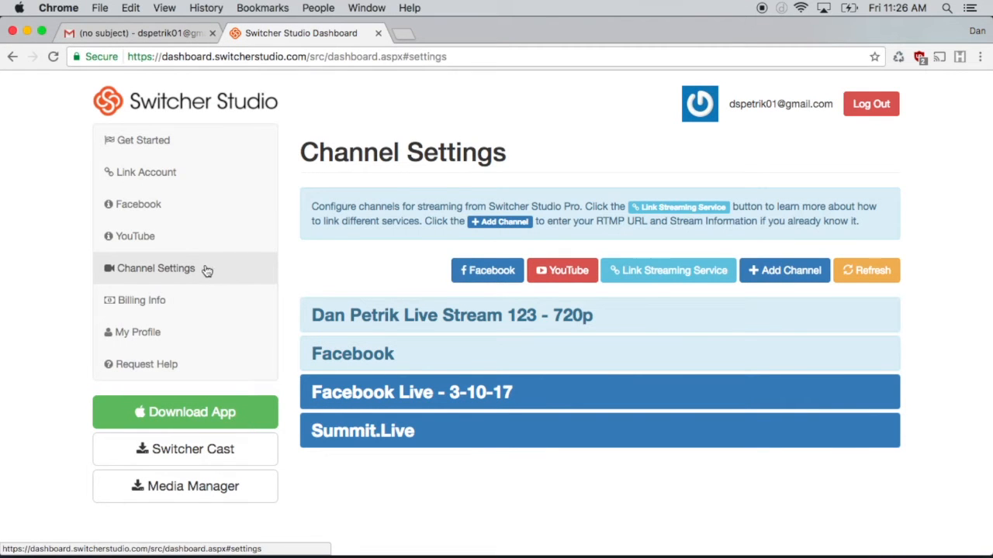
mouse_move(517, 229)
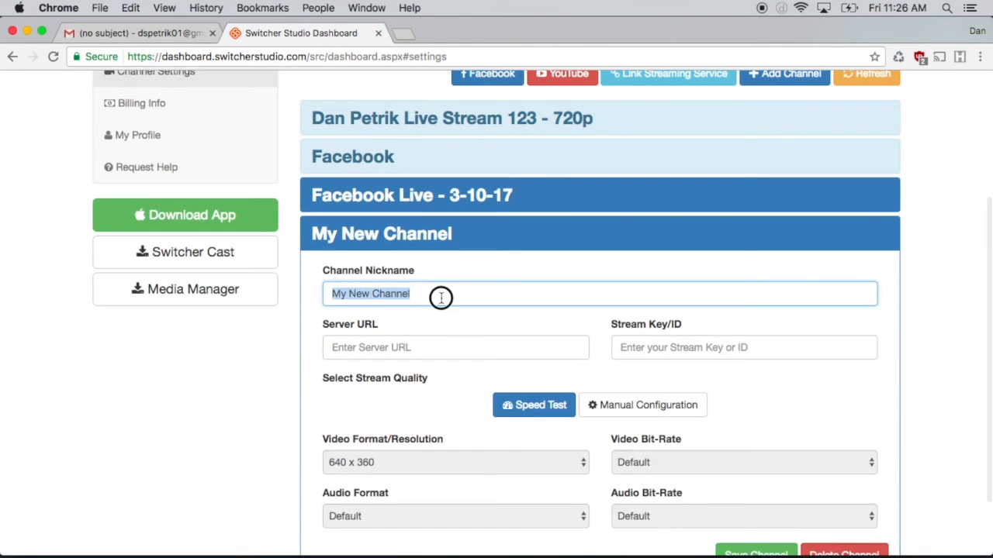
Step: Nickname the new channel 'Periscope Producer' and bring up the Gmail message with the RTMP URL
type("Peri")
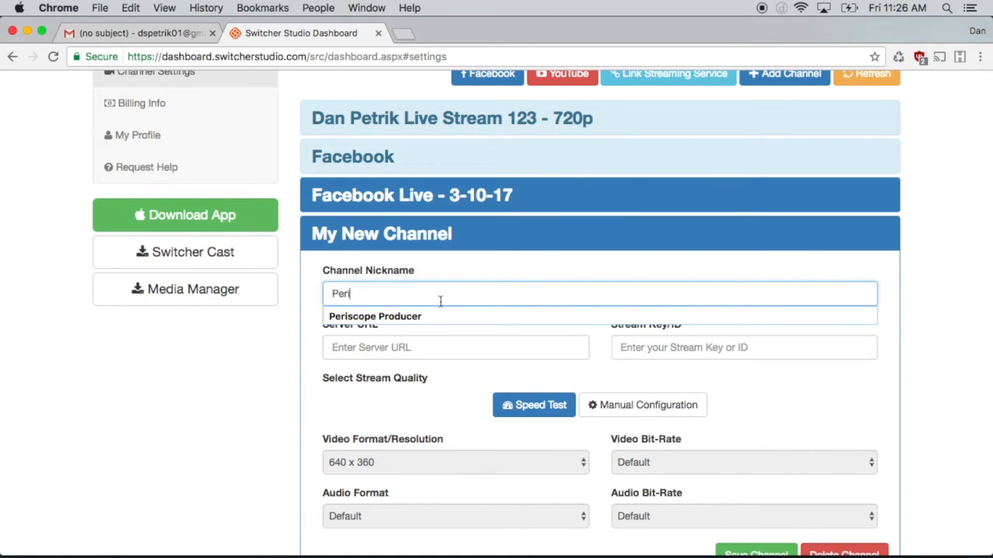
left_click(375, 315)
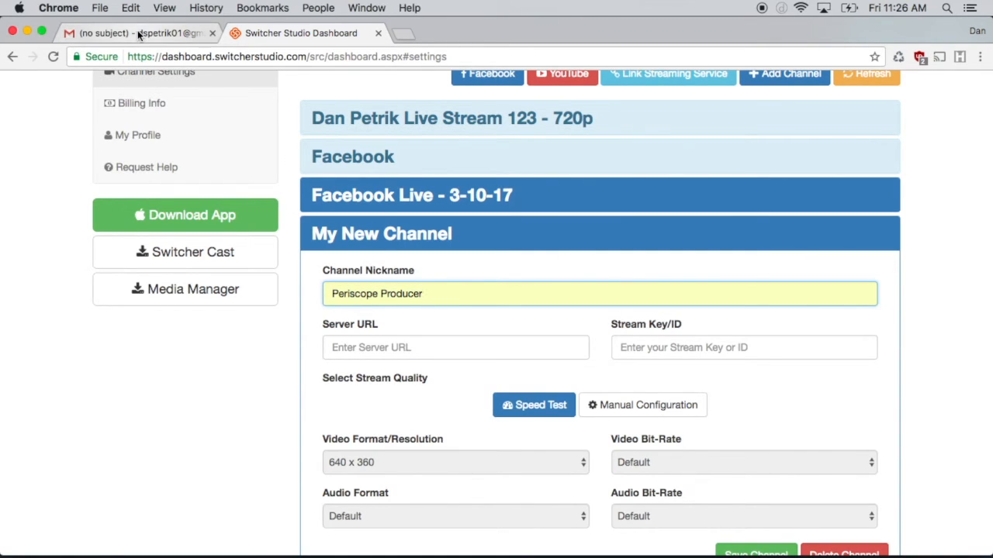
left_click(140, 33)
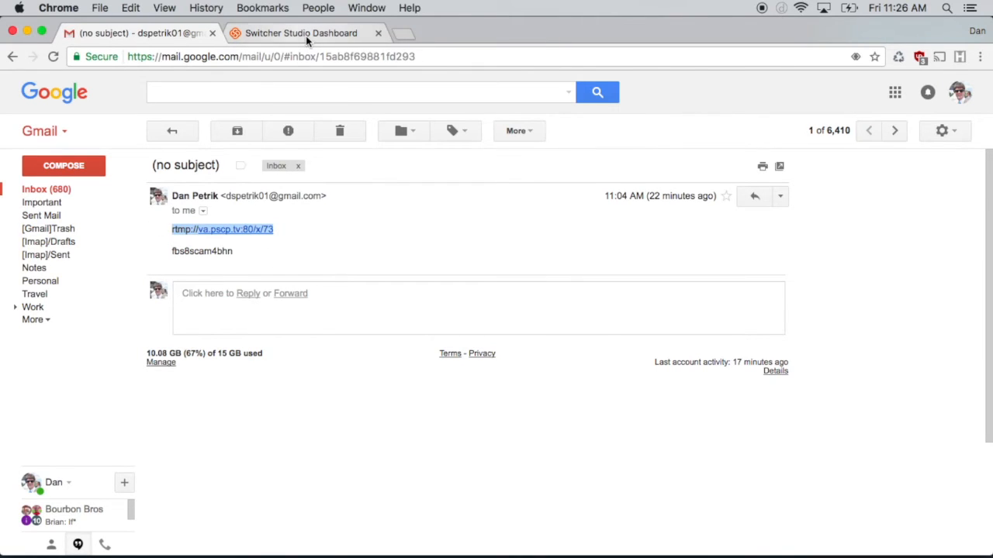
left_click(301, 32)
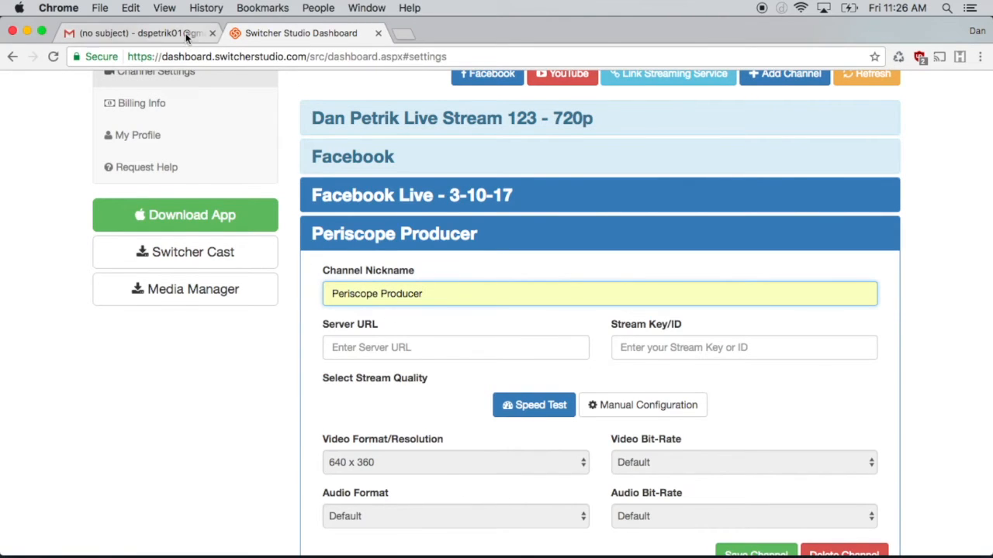
left_click(139, 33)
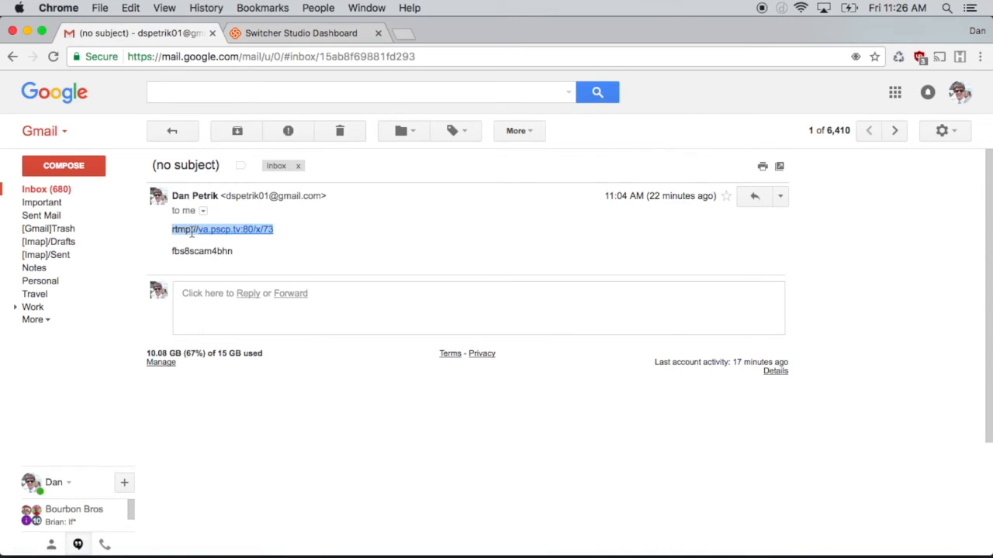
Step: Enter server URL rtmp://va.pscp.tv:80/x/73 and the emailed stream key into the channel
left_click(301, 32)
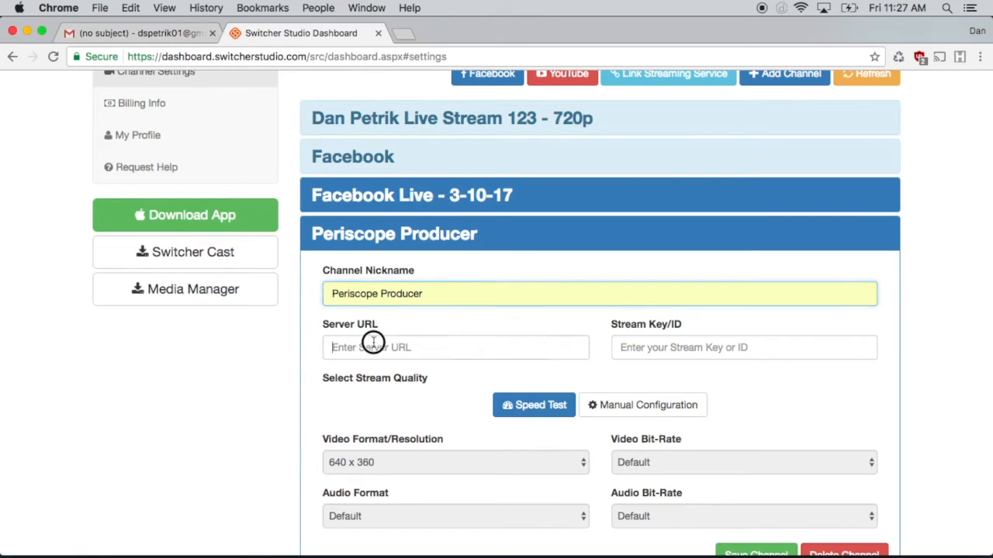
type("rtmp://va.pscp.tv:80/x/73")
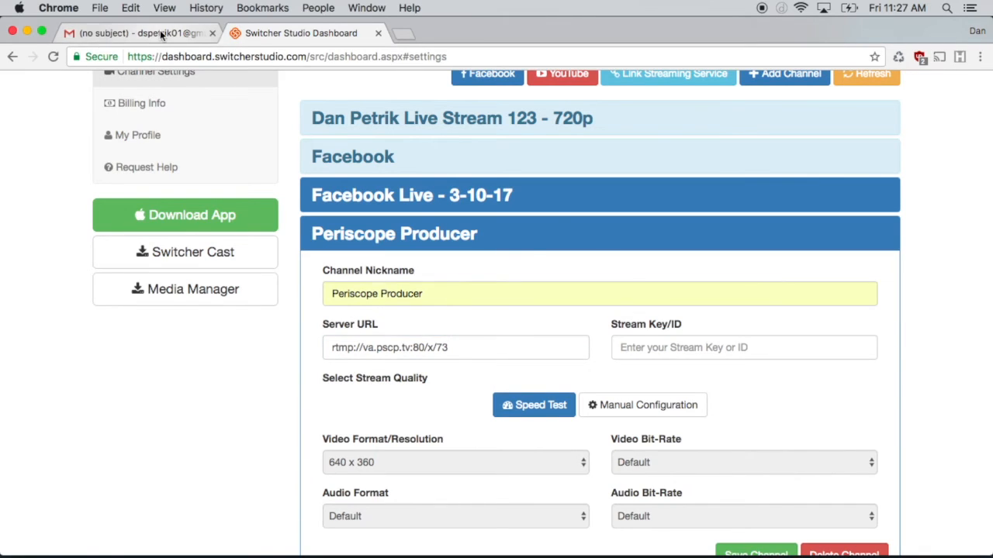
left_click(139, 32)
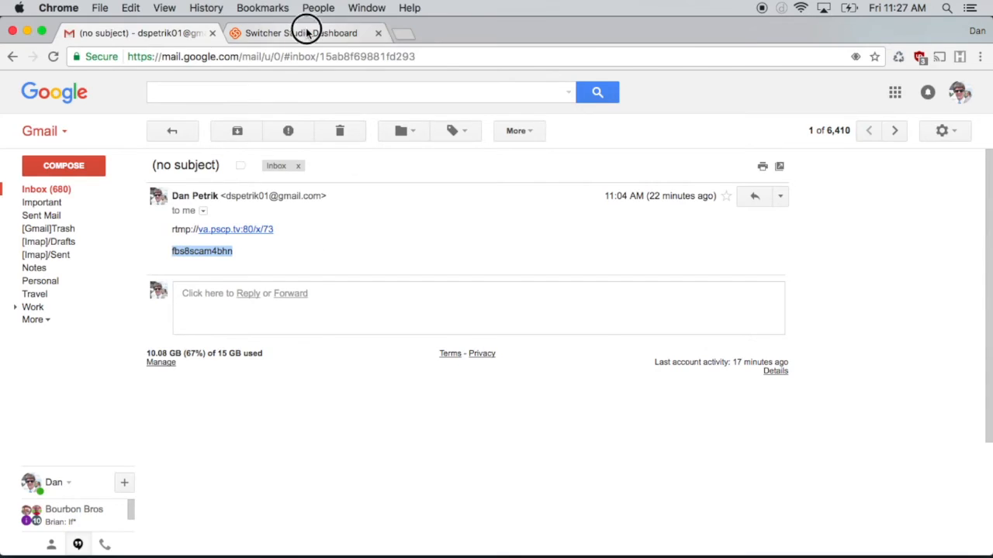
left_click(301, 33)
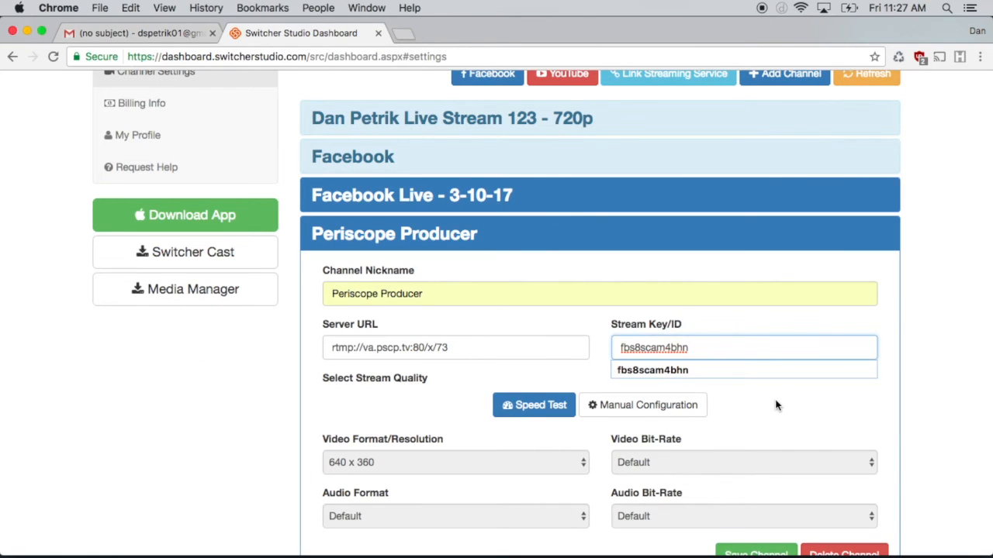
scroll("down", 3)
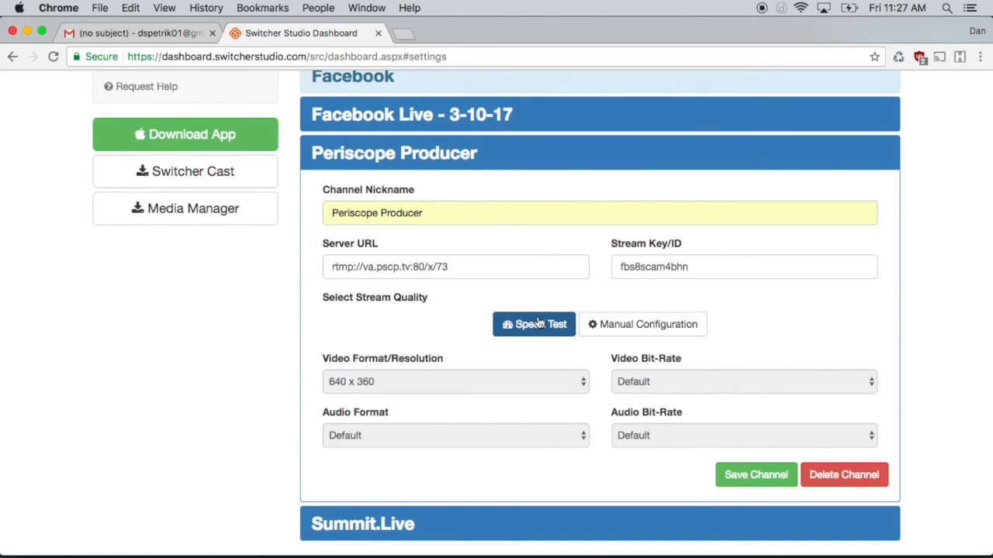
Step: Run Speed Test, apply 1280x720 at 2000 kbps with stereo 128 kbps audio, and save the channel
left_click(534, 324)
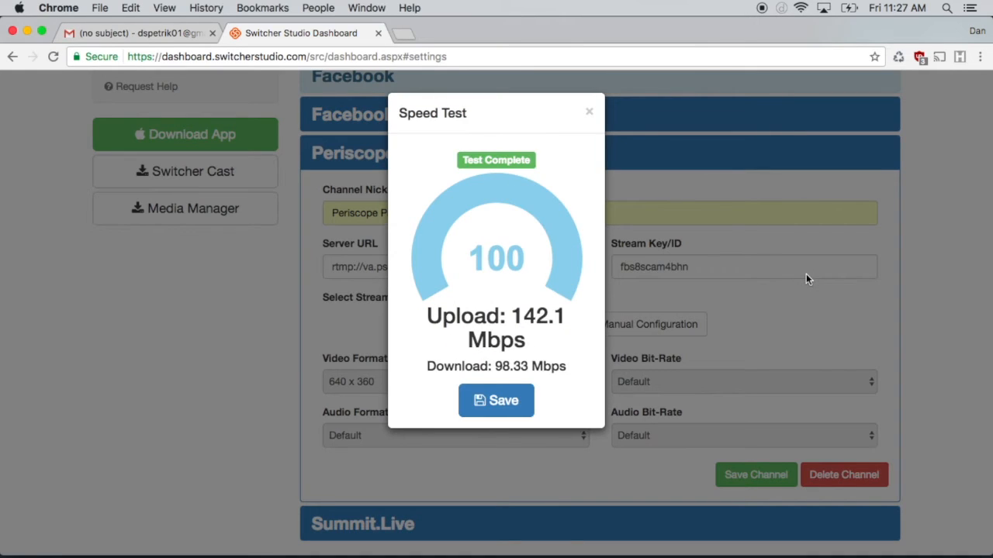
left_click(496, 401)
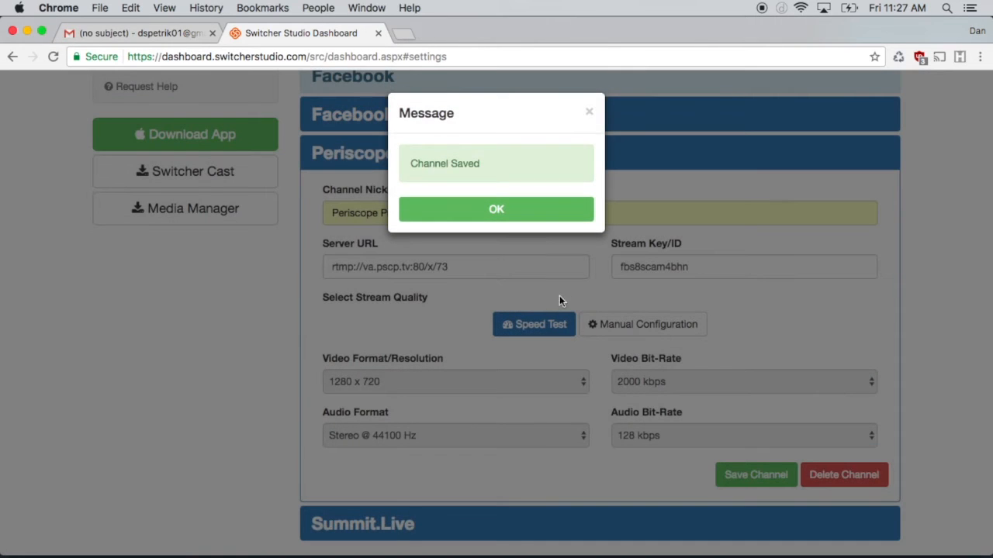
left_click(496, 209)
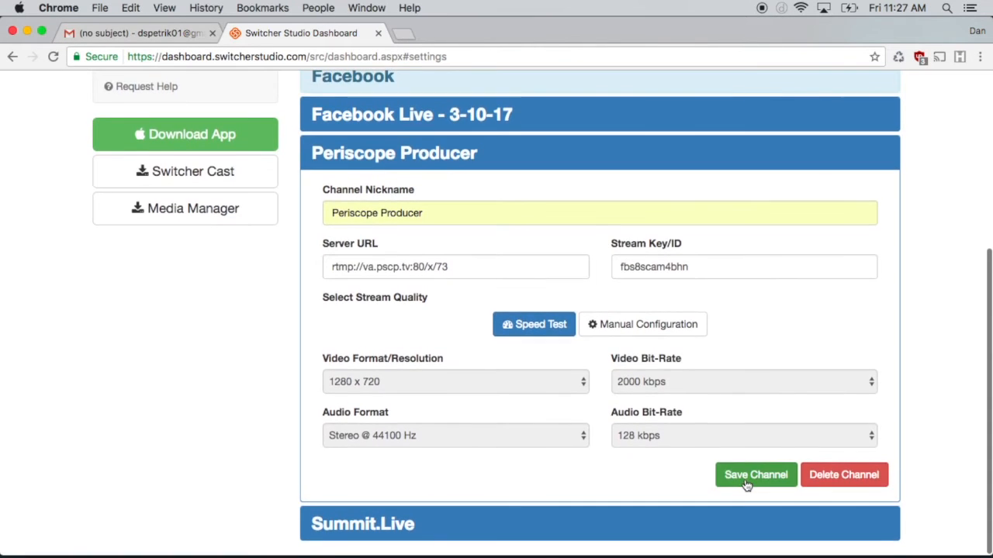
left_click(755, 474)
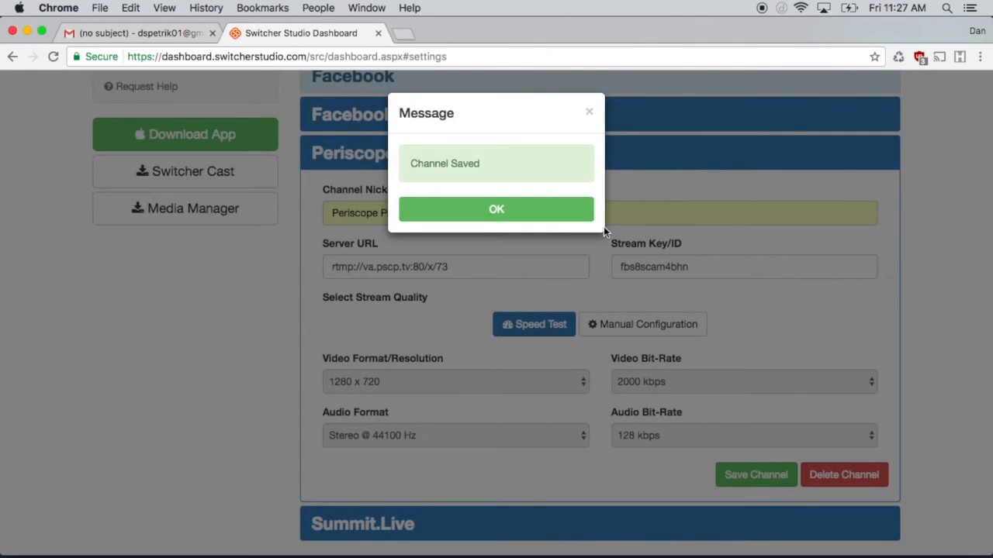
left_click(496, 209)
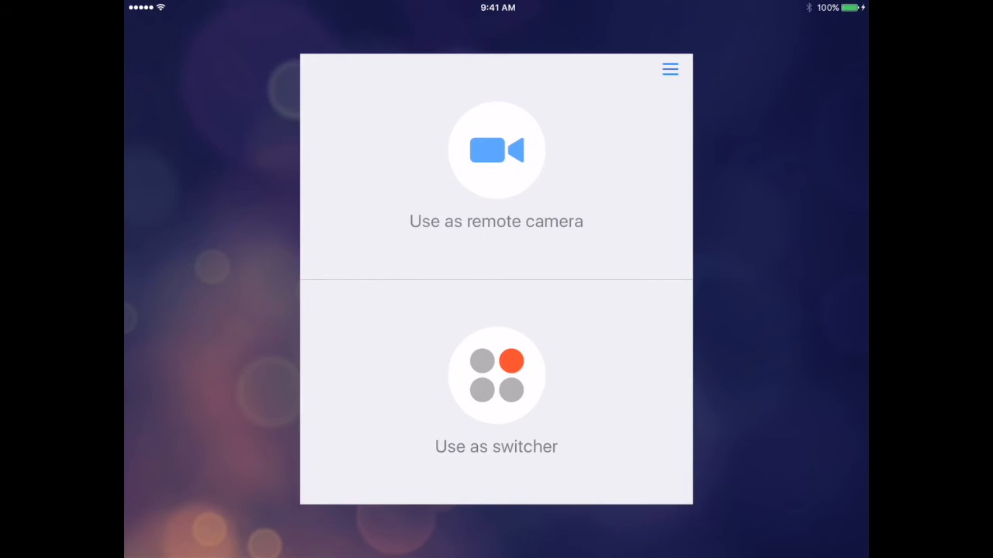
Step: Start Switcher Studio as the switcher and show the RTMP Channels output list
left_click(496, 377)
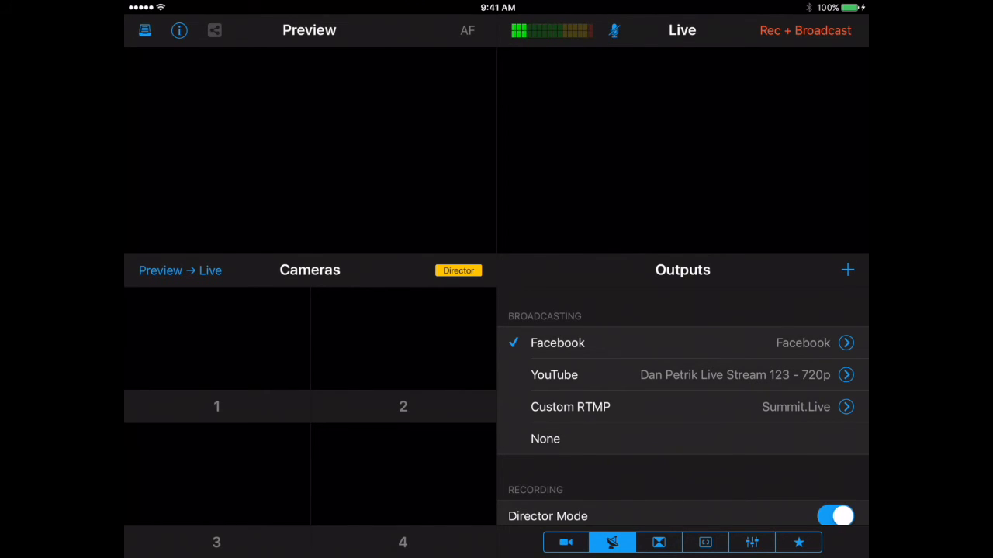
left_click(571, 406)
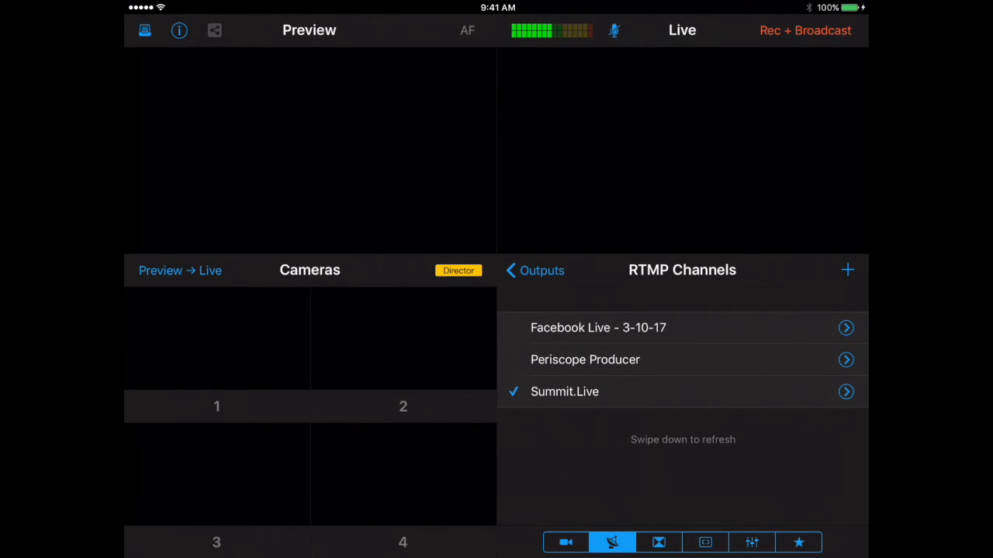
Step: Select Periscope Producer as the Custom RTMP output and show the Graphic Elements list
left_click(585, 359)
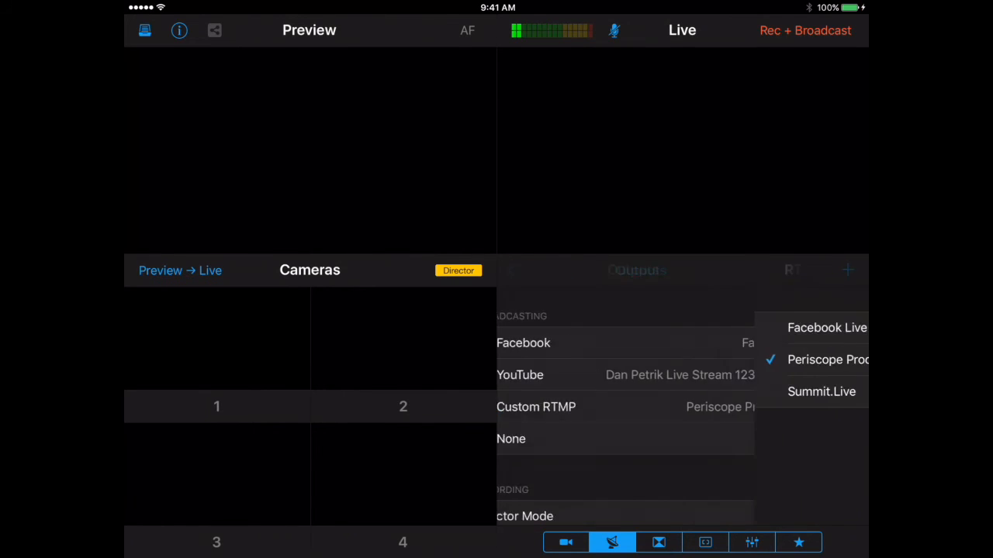
left_click(828, 359)
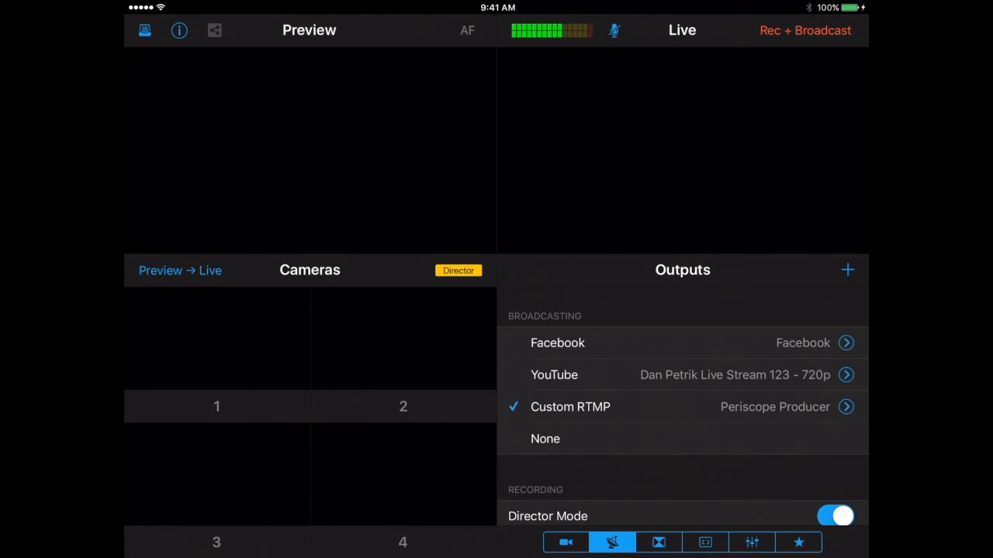
left_click(799, 542)
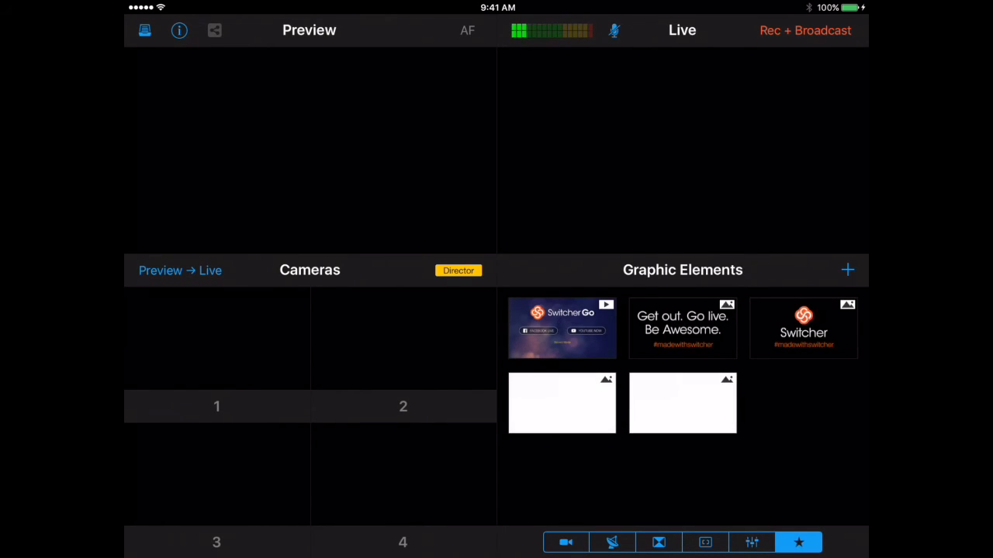
Step: Put the Switcher #madewithswitcher logo graphic on air, then review the Inputs and Outputs tabs
left_click(803, 327)
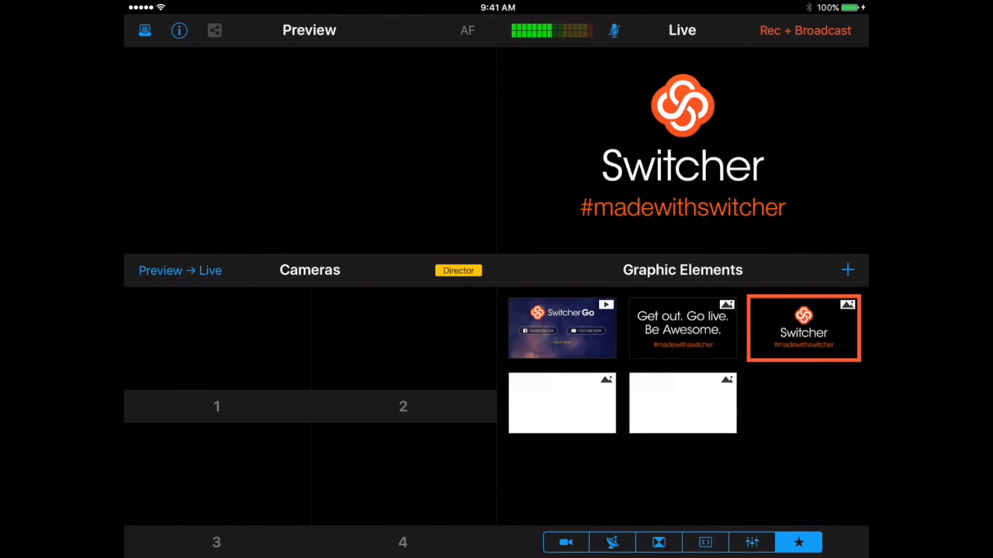
left_click(566, 542)
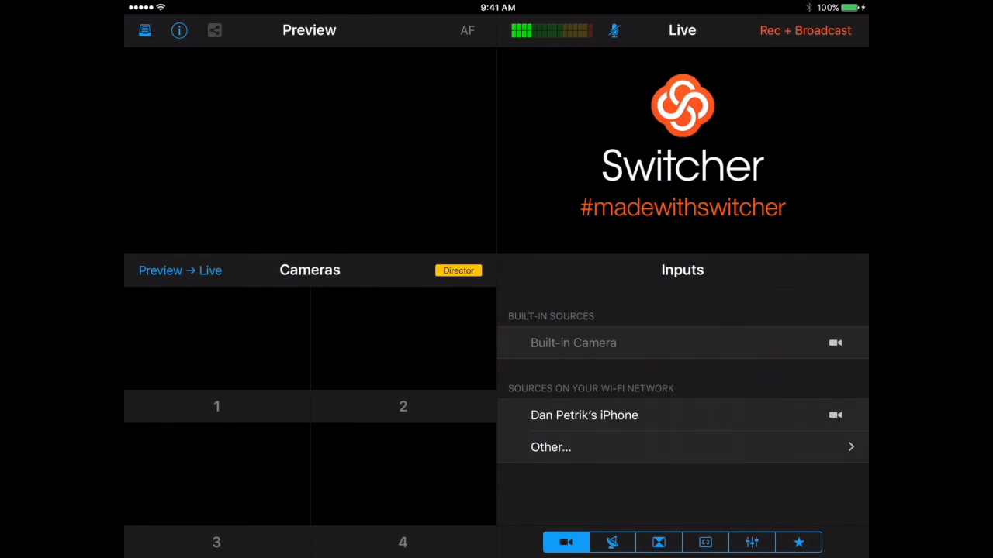
left_click(612, 542)
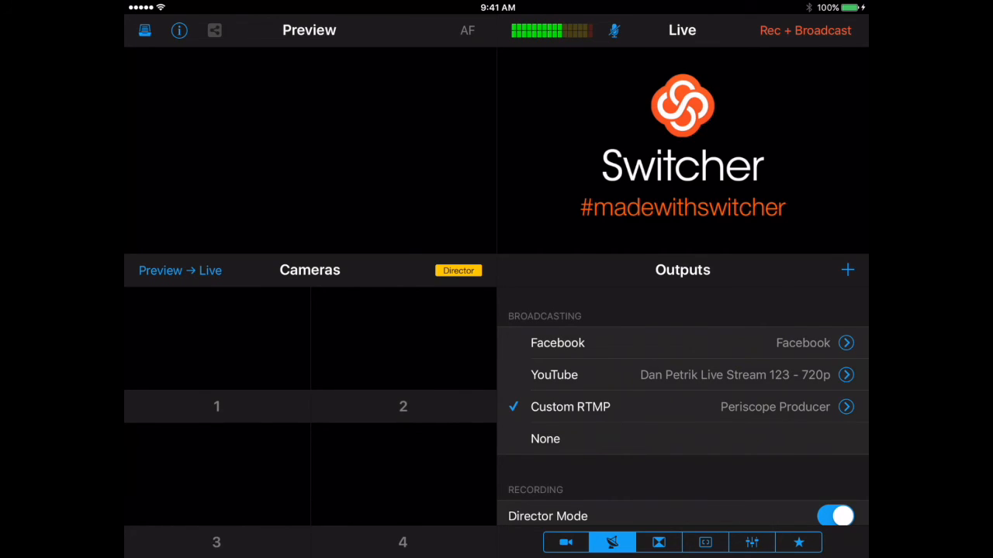
left_click(798, 542)
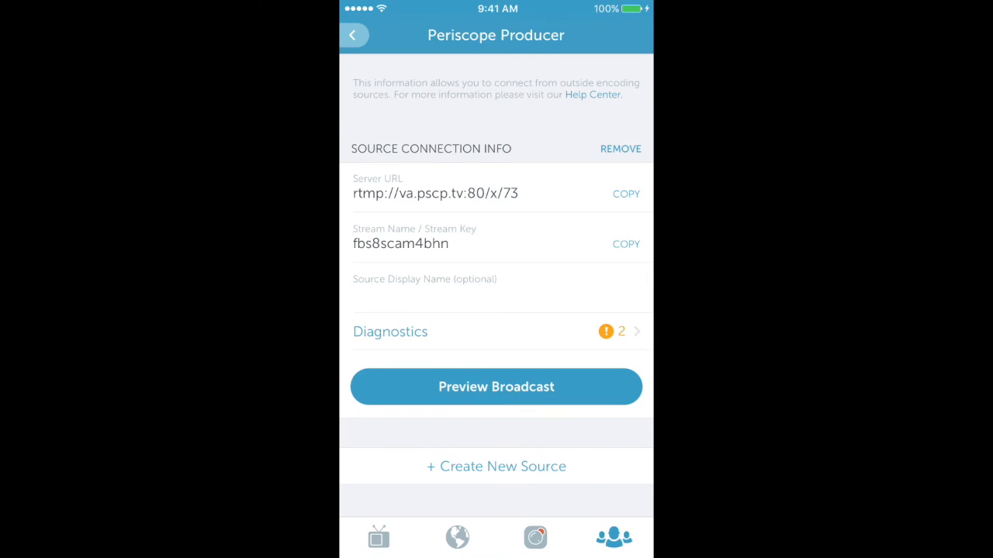
Step: Preview the Switcher feed, title the broadcast 'Test', and go live on Periscope
left_click(495, 387)
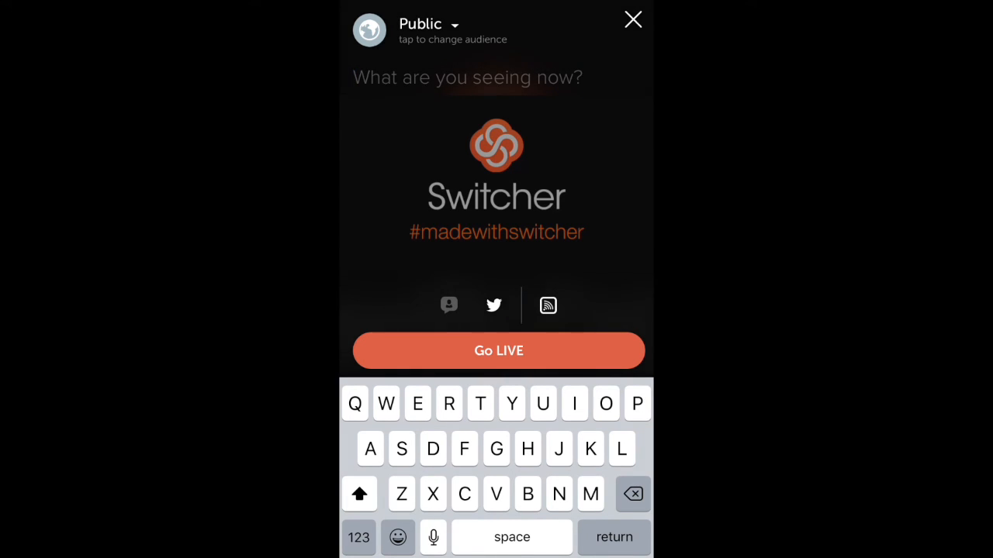
type("Test")
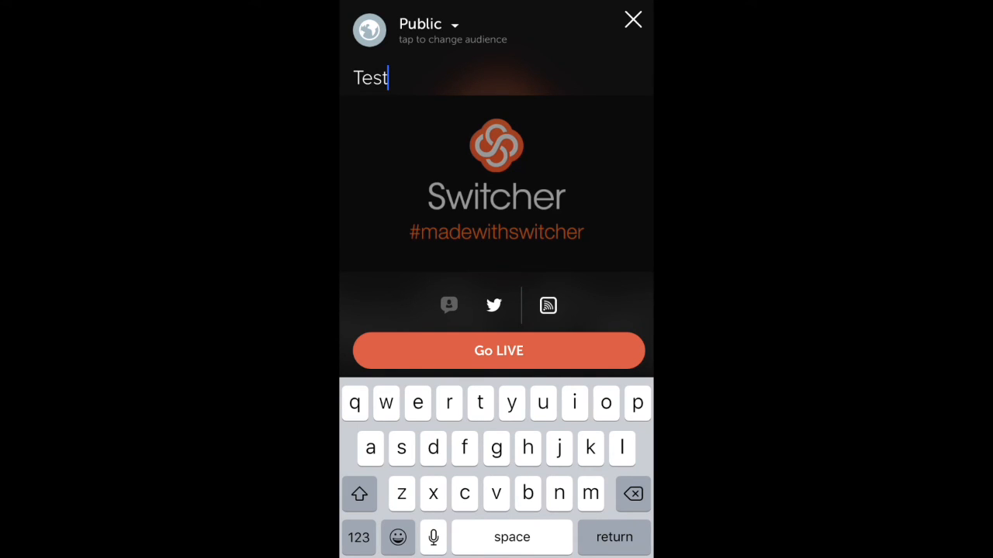
left_click(498, 351)
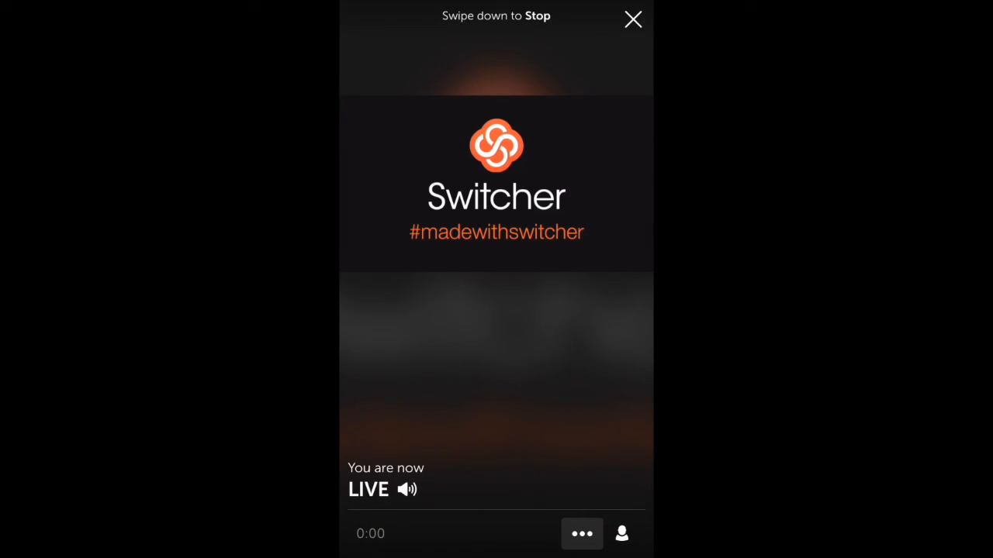